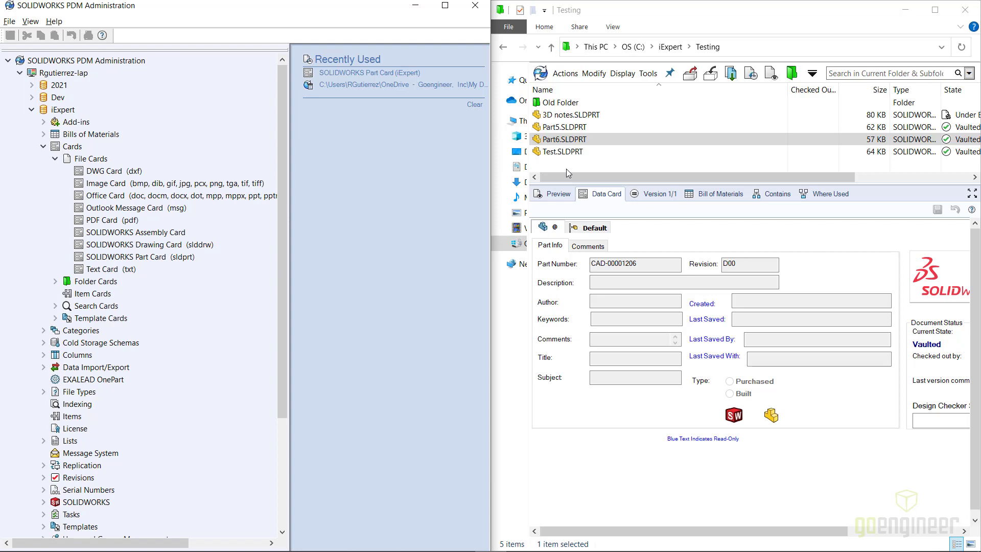
mouse_move(566, 169)
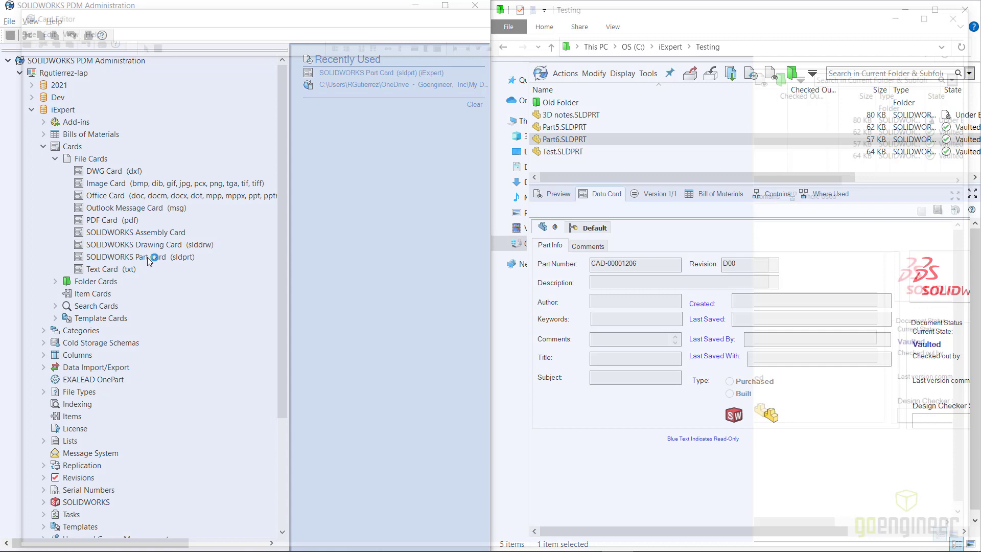
Open the SOLIDWORKS Part Card from iExpert's File Cards in the Card Editor.
double_click(131, 256)
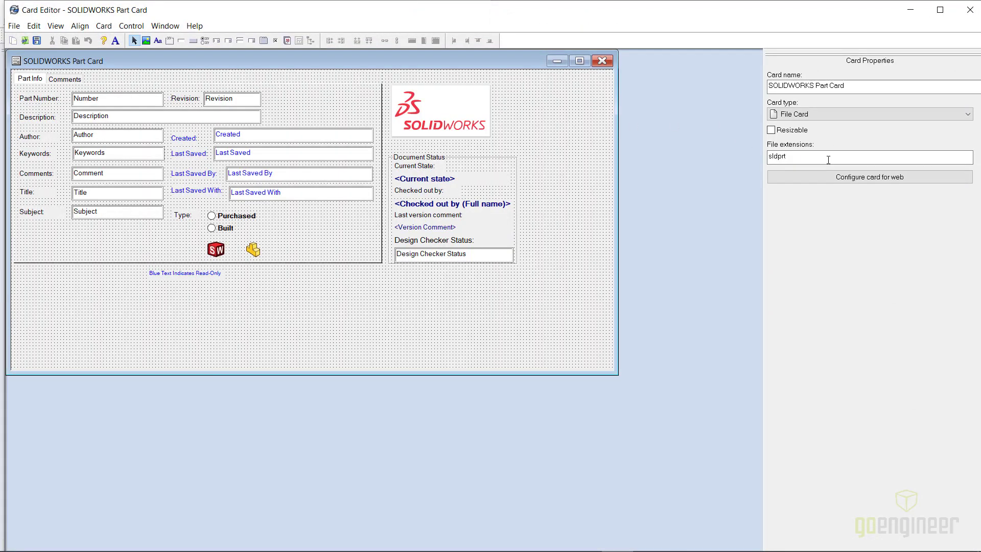
mouse_move(811, 161)
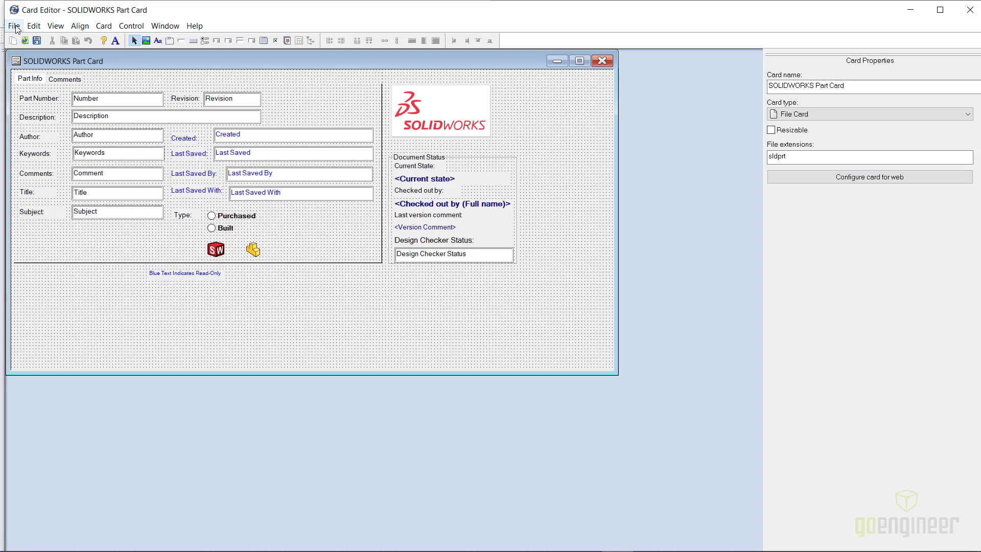
left_click(13, 26)
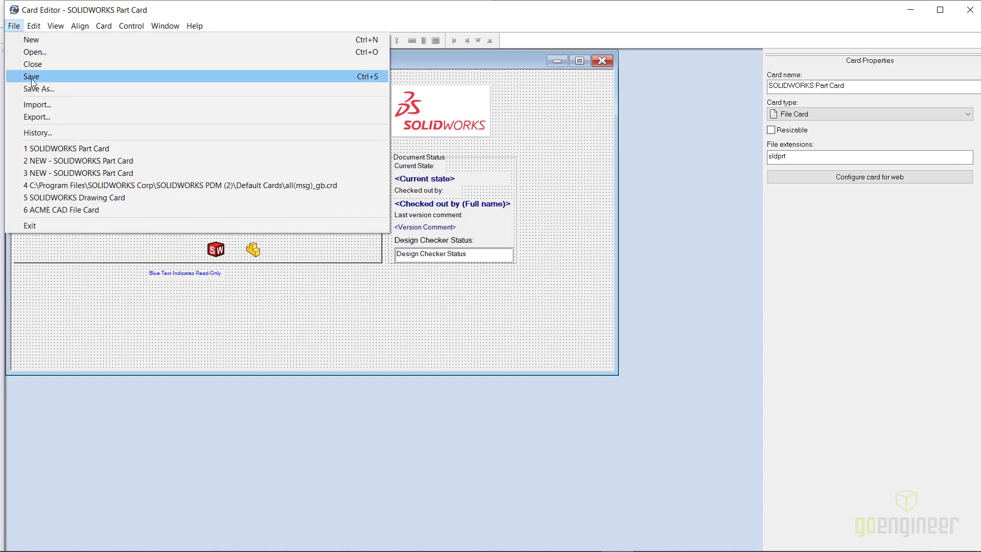
left_click(32, 76)
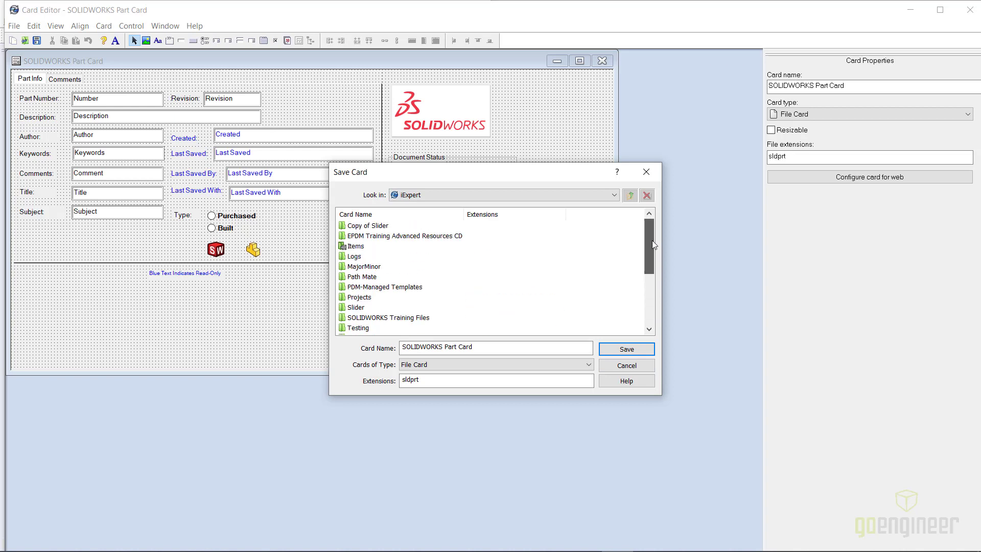
scroll("down", 3)
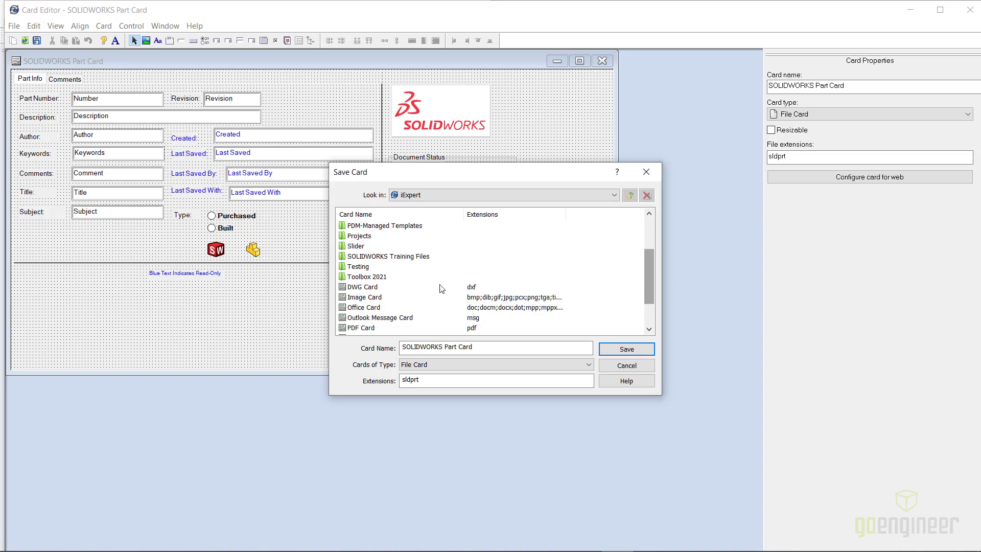
left_click(358, 266)
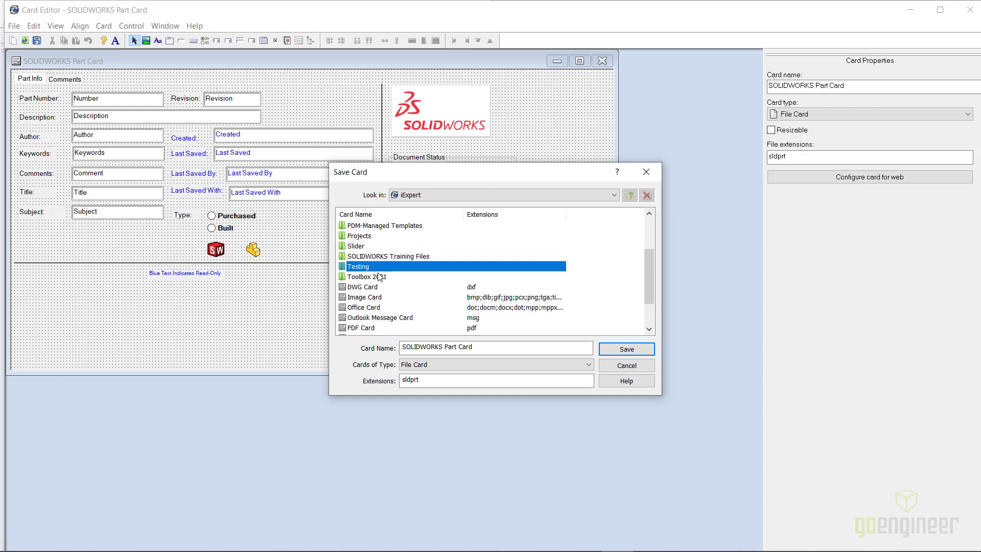
mouse_move(369, 247)
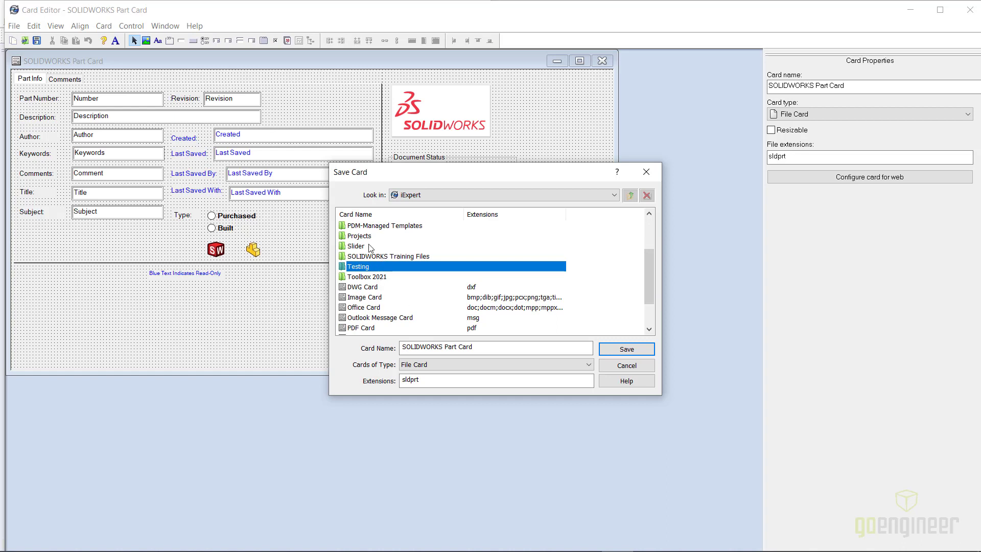
left_click(355, 246)
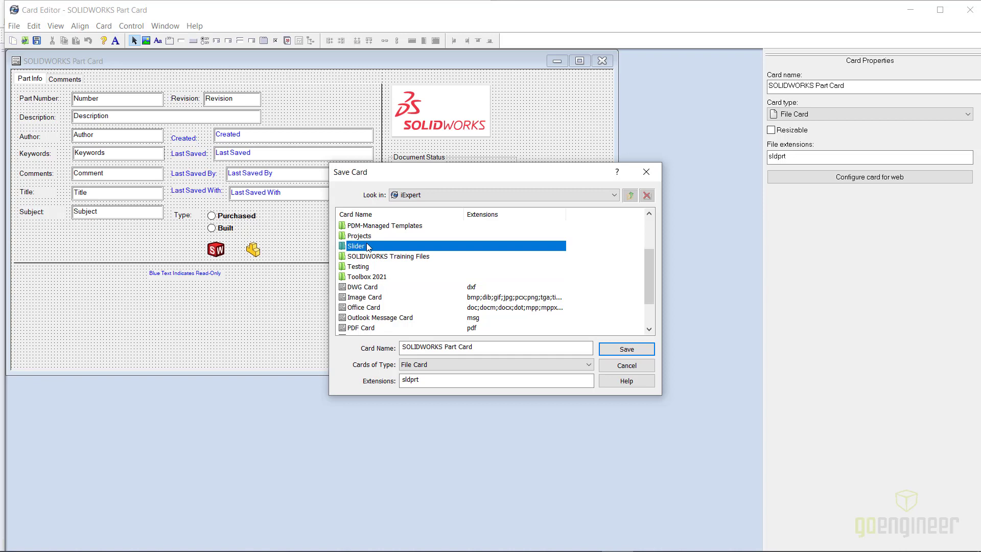
left_click(625, 349)
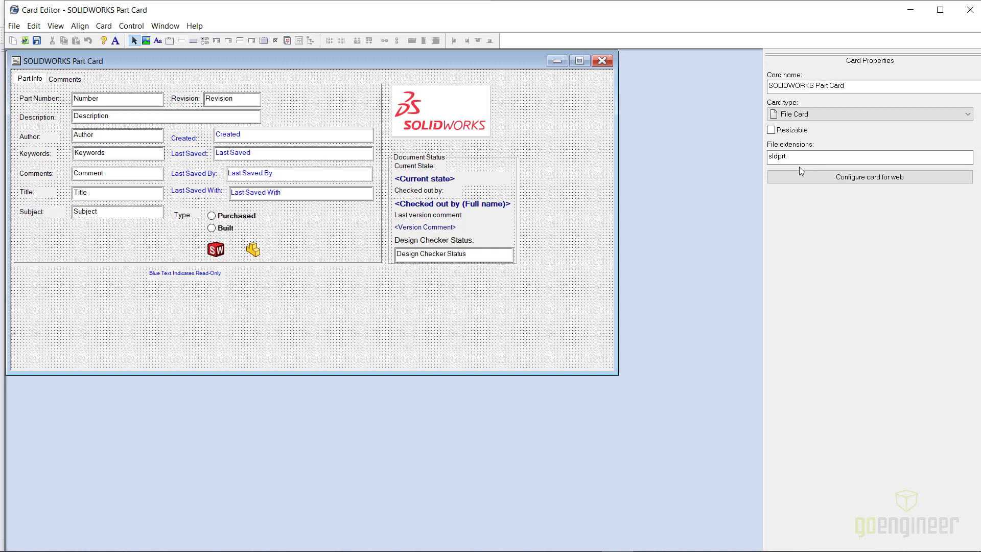
mouse_move(805, 167)
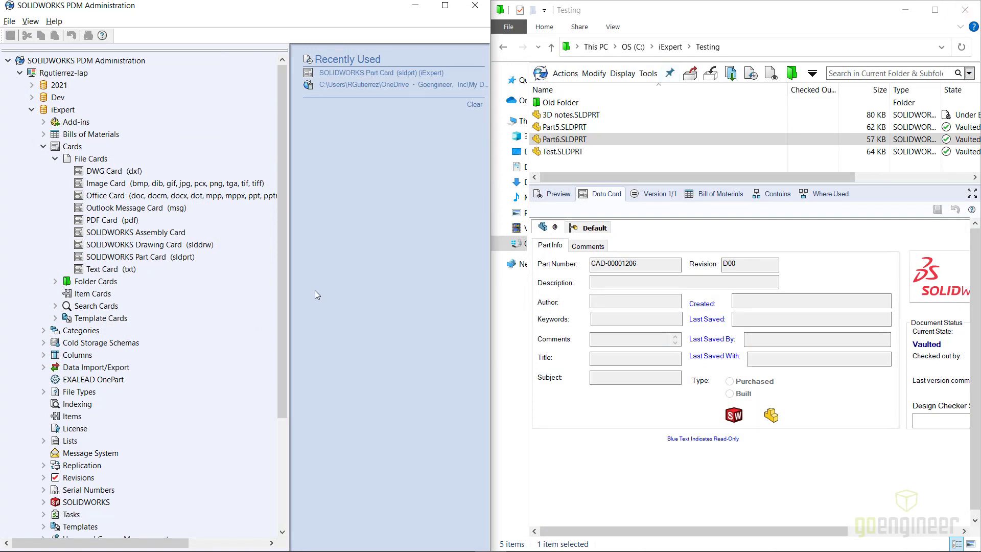
mouse_move(316, 289)
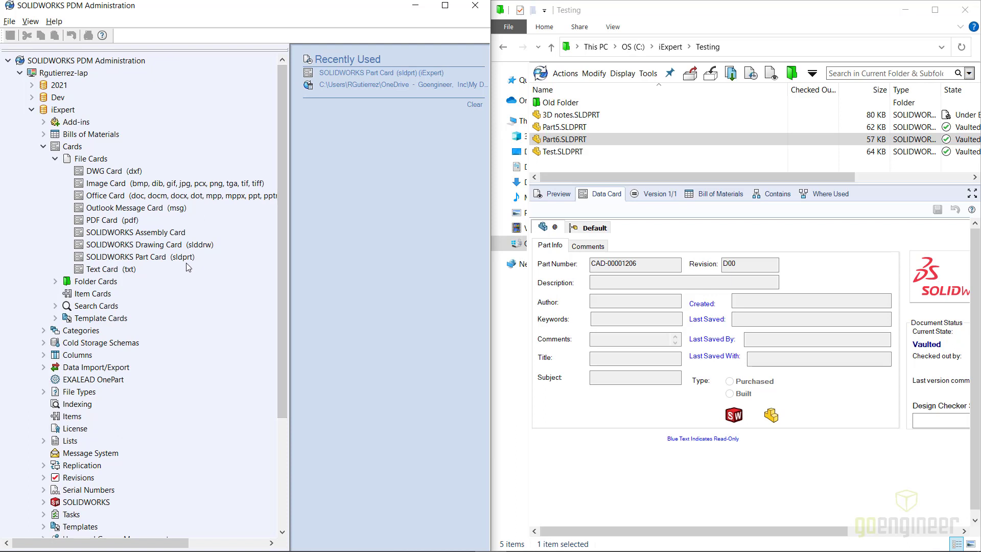
mouse_move(168, 263)
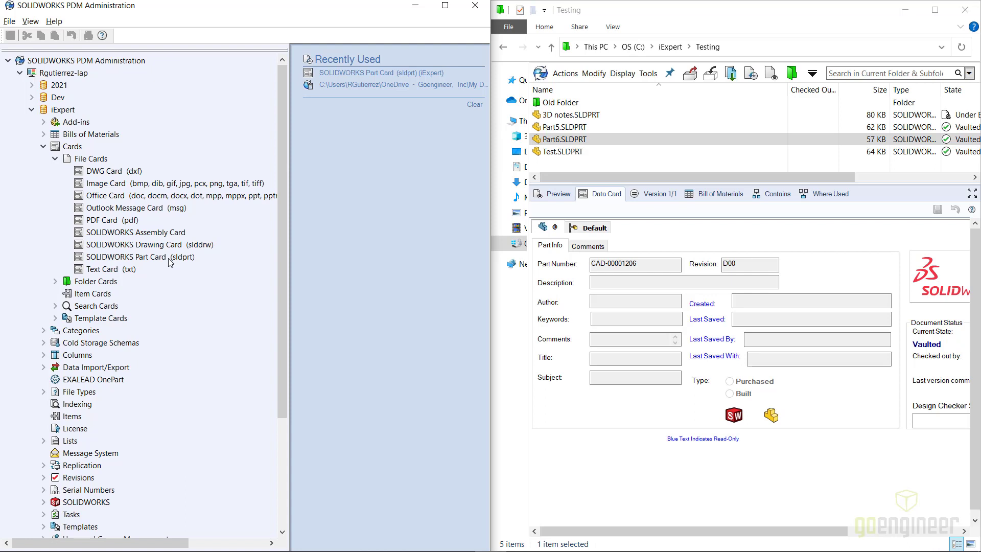
mouse_move(182, 263)
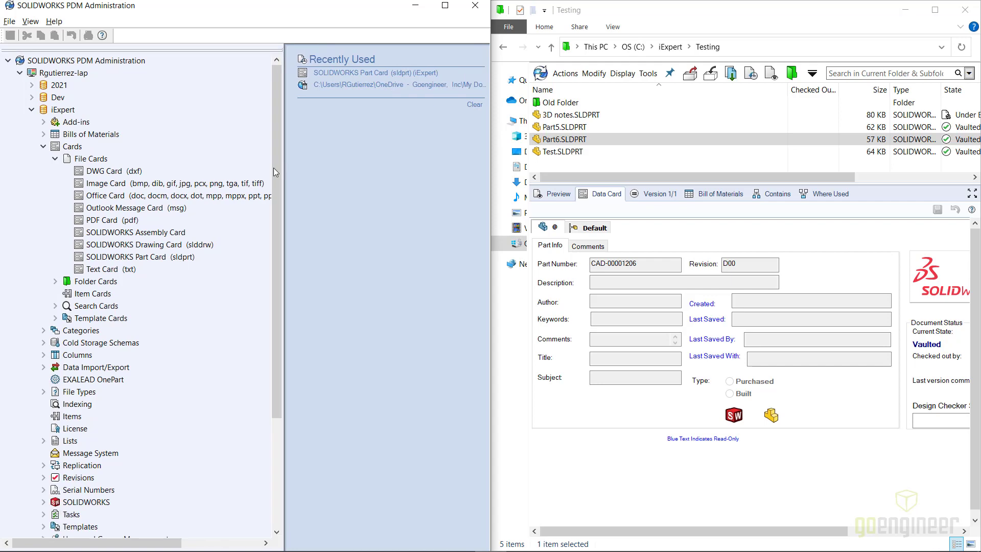
mouse_move(167, 263)
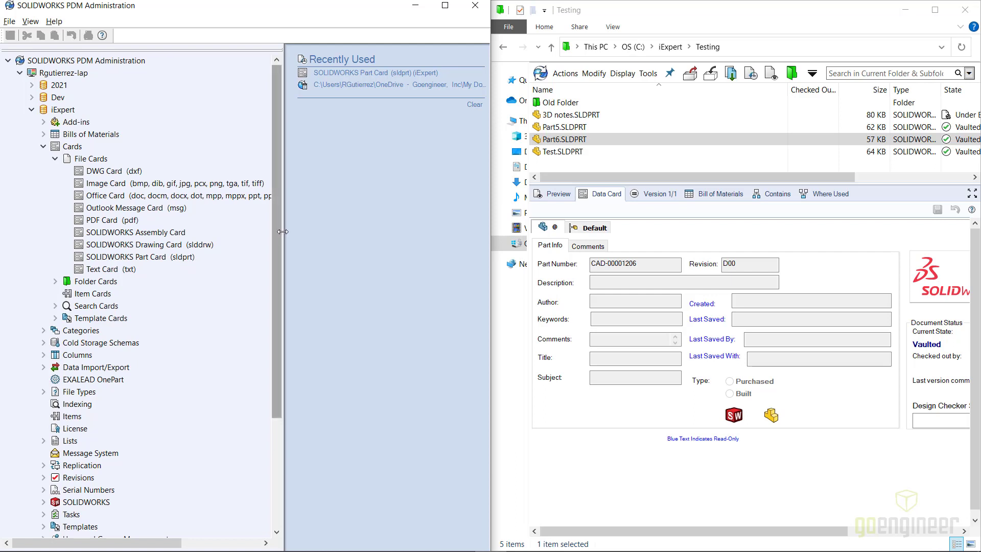
mouse_move(182, 264)
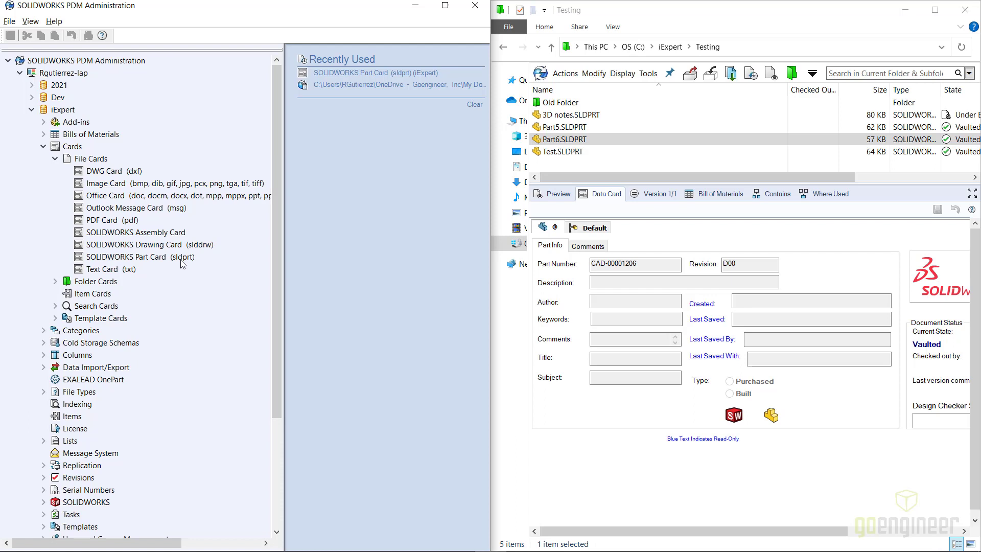
mouse_move(211, 239)
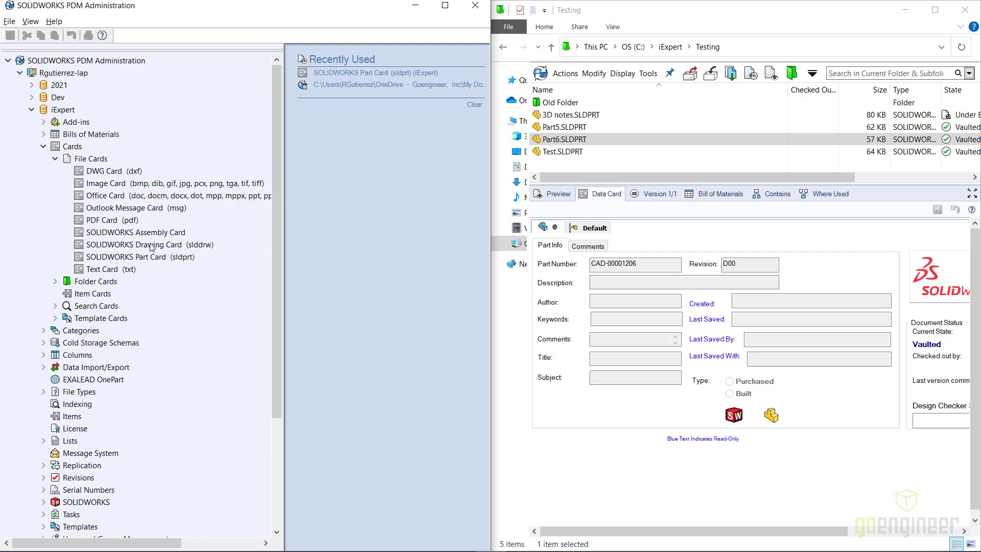
mouse_move(185, 256)
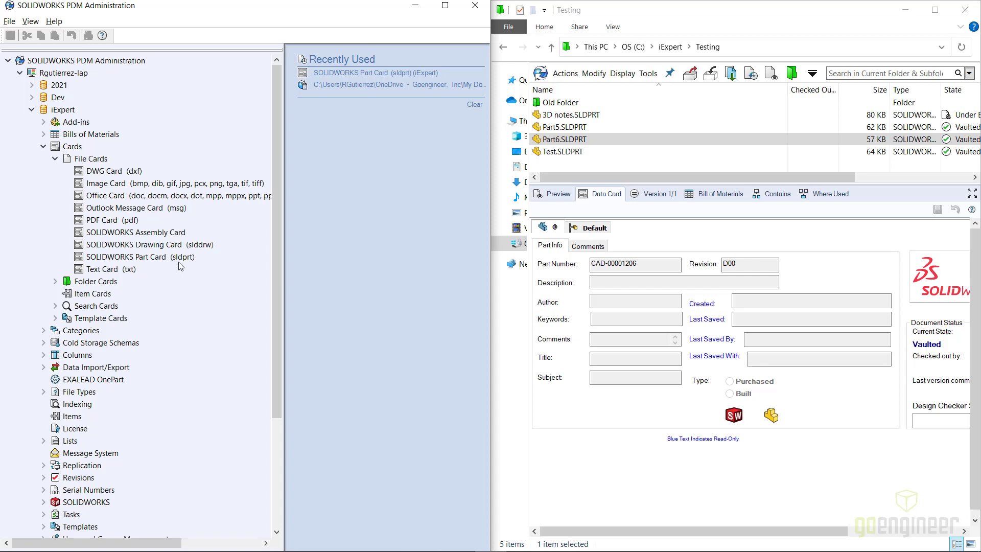
Open the exported card file (.cex) for import into the Administration tool.
left_click(9, 20)
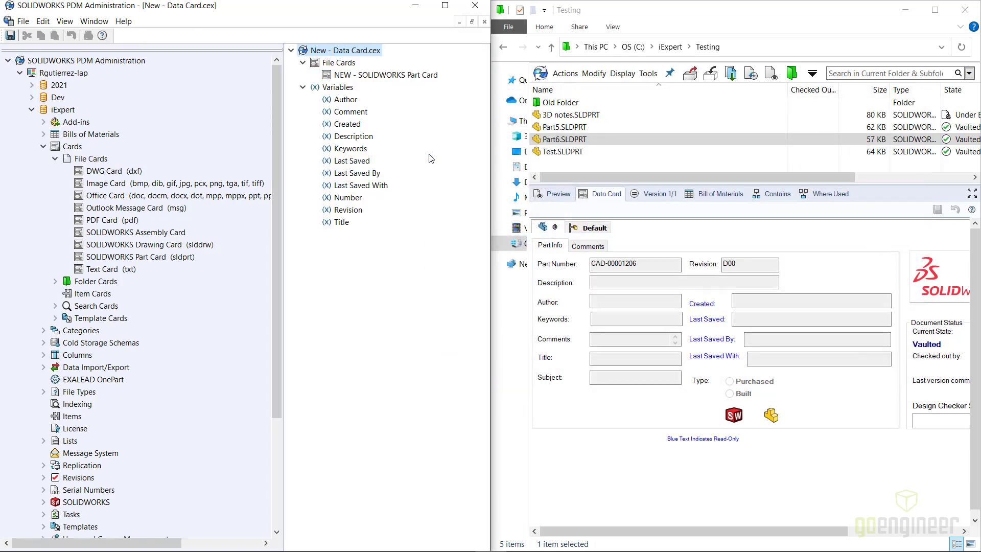
Import NEW - SOLIDWORKS Part Card into iExpert's File Cards for sldprt files.
left_click(389, 74)
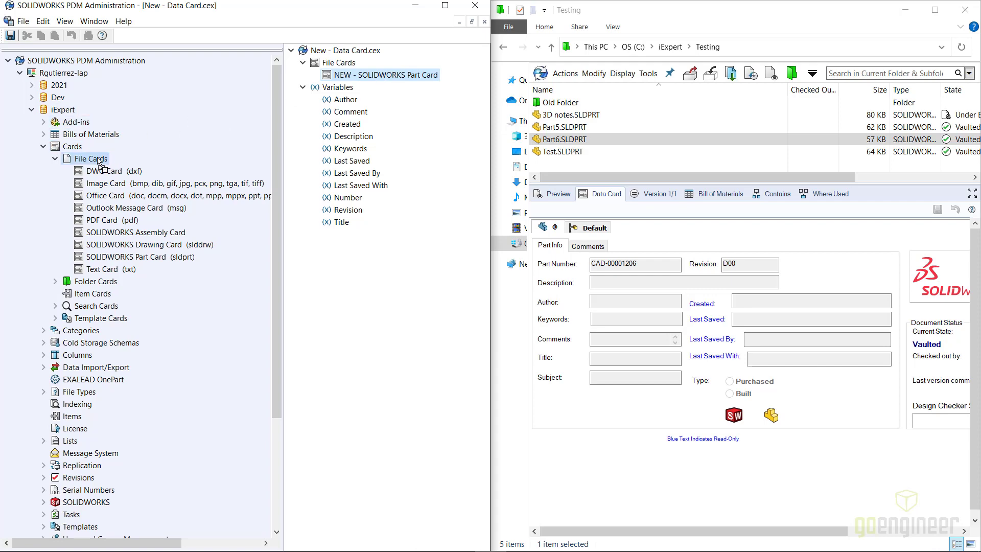
left_click(55, 146)
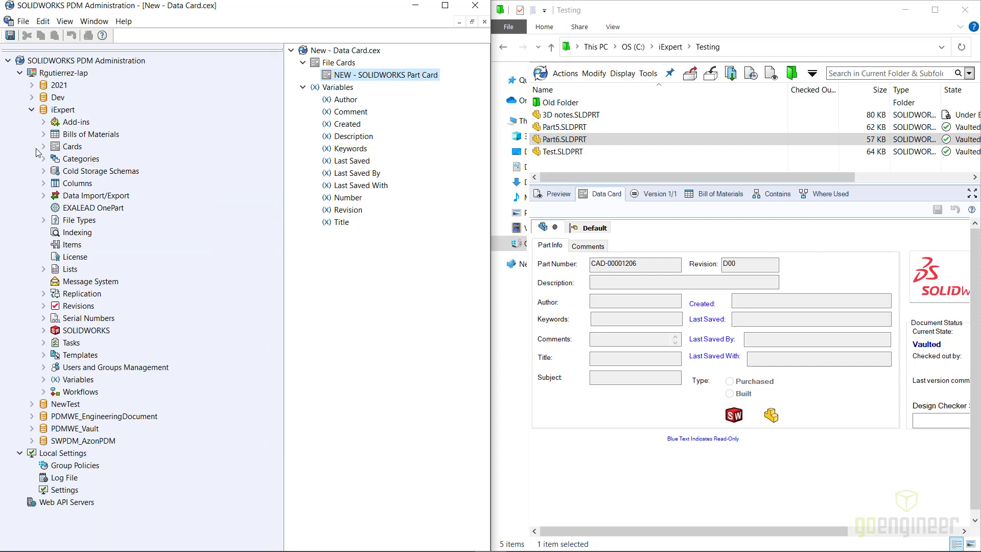
left_click(43, 146)
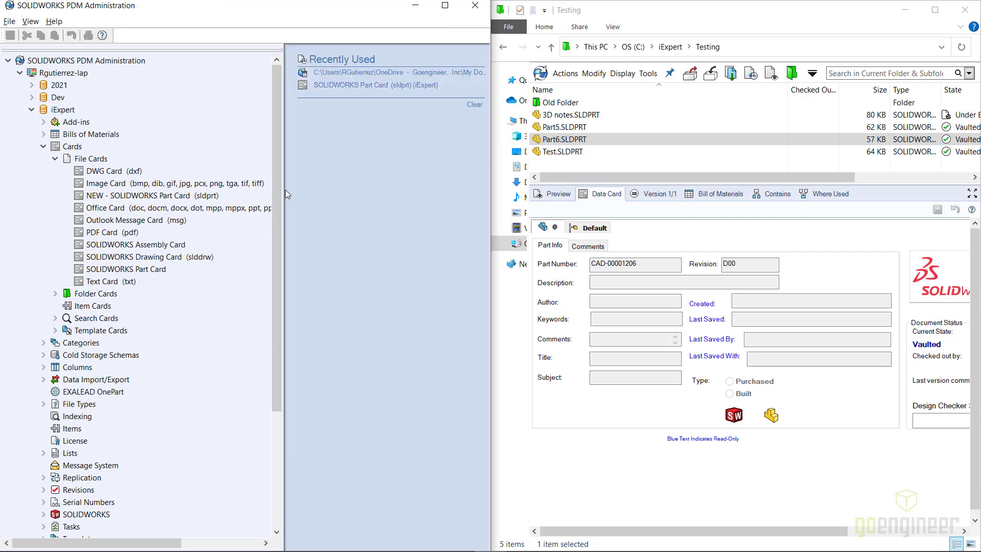
mouse_move(286, 193)
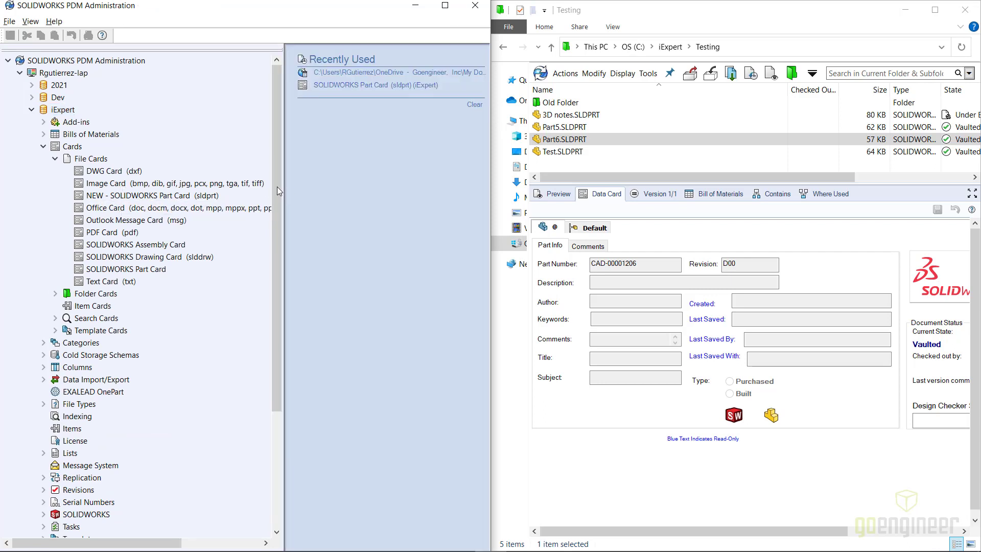
mouse_move(154, 275)
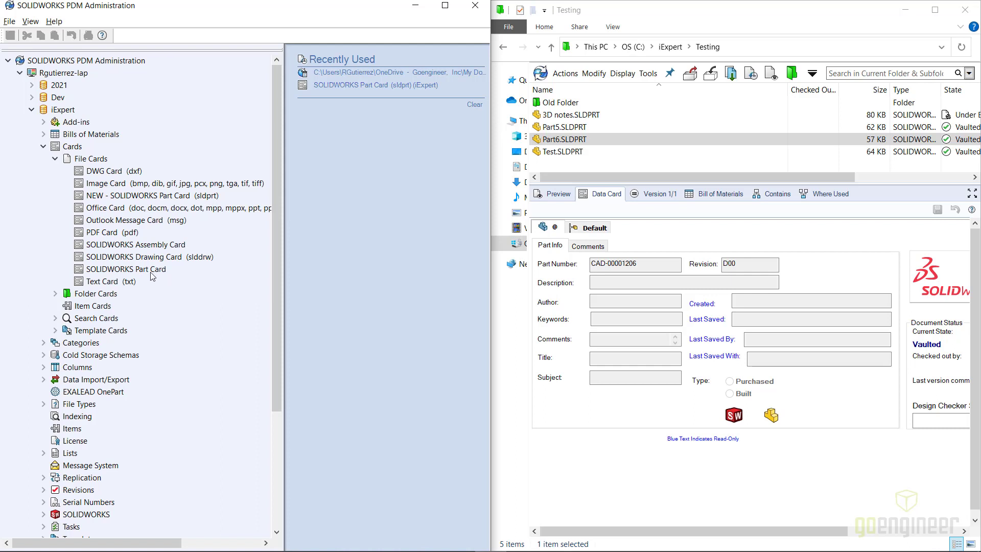
mouse_move(164, 199)
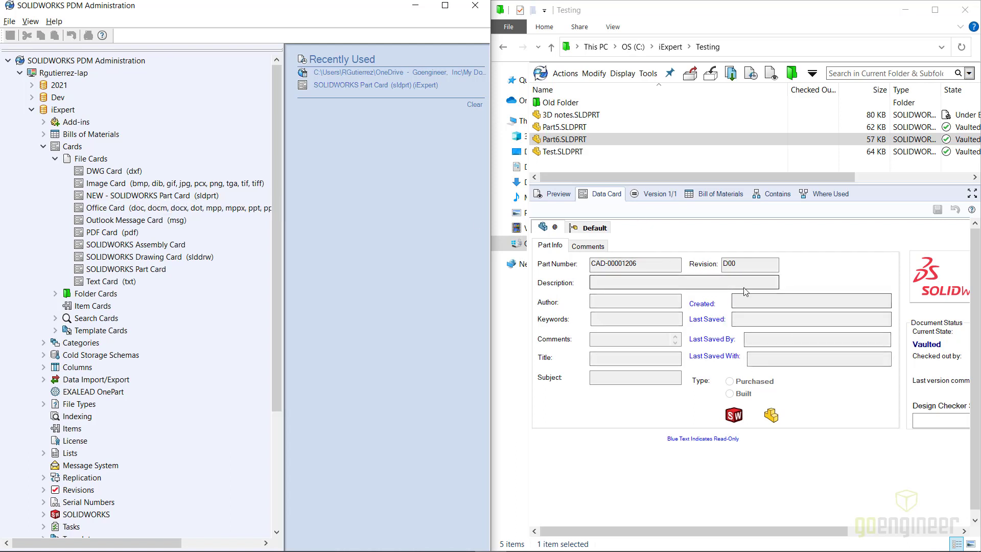
View the Data Card of Test.SLDPRT and Part6.SLDPRT in the Testing folder.
left_click(566, 152)
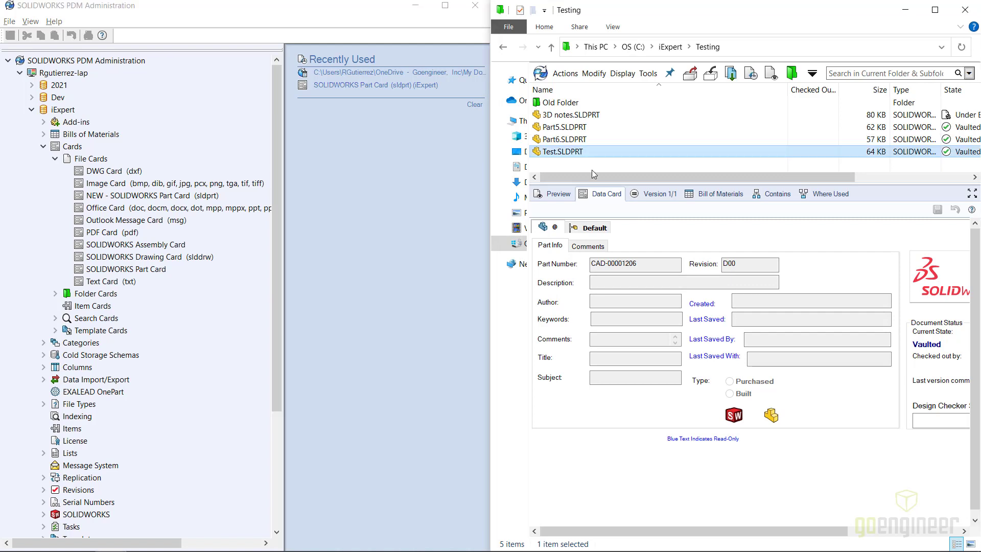
left_click(565, 126)
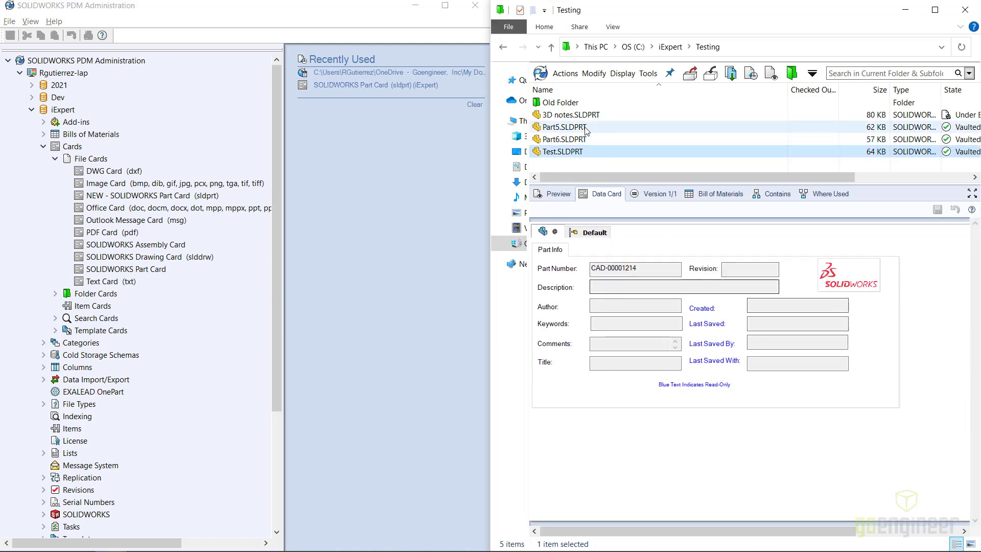
left_click(561, 139)
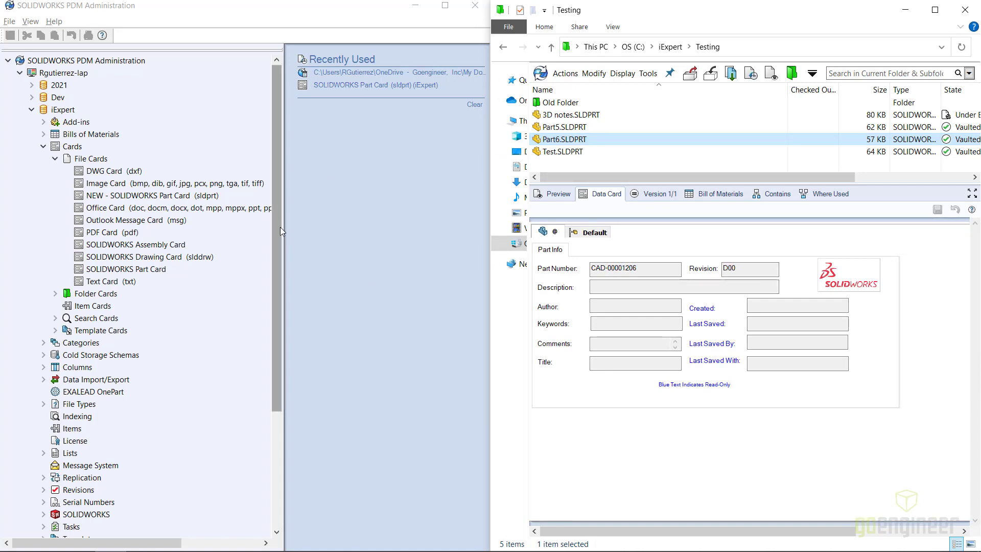
mouse_move(149, 273)
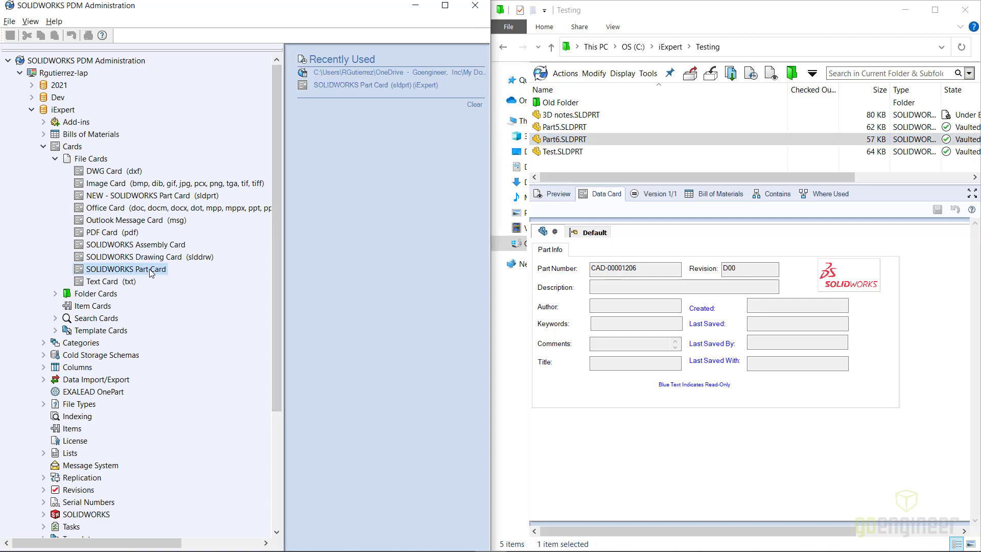
Give the original SOLIDWORKS Part Card the sldprt file extension again and save.
double_click(128, 269)
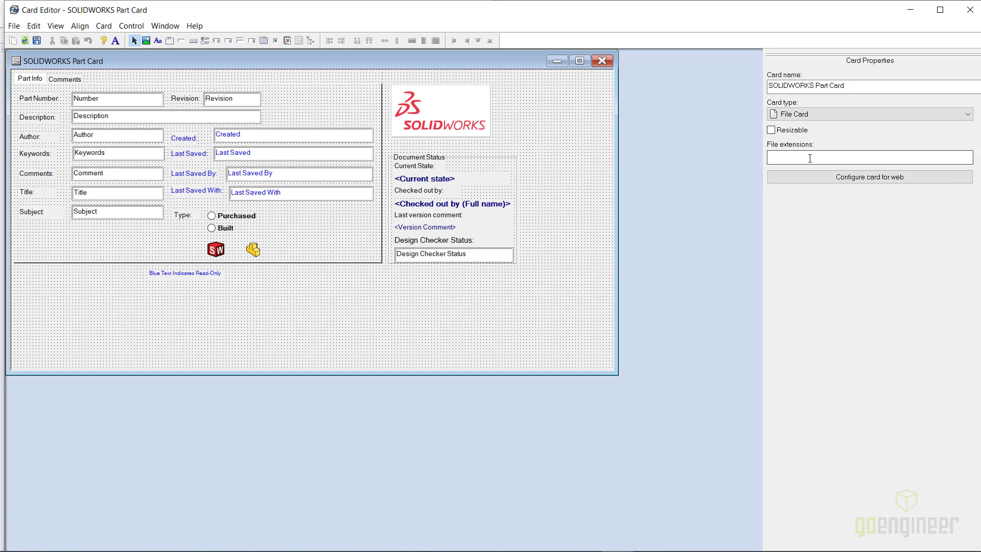
type("sl")
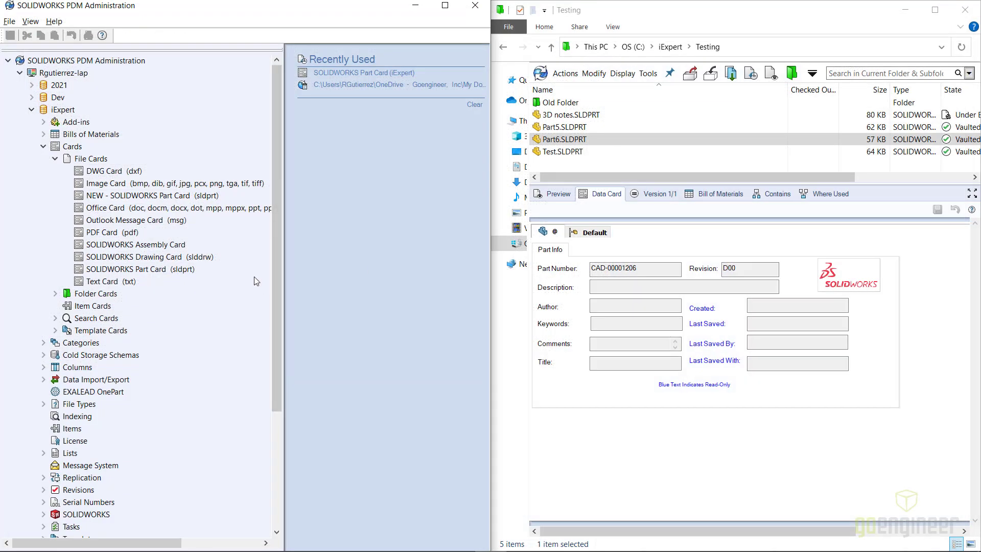
mouse_move(159, 280)
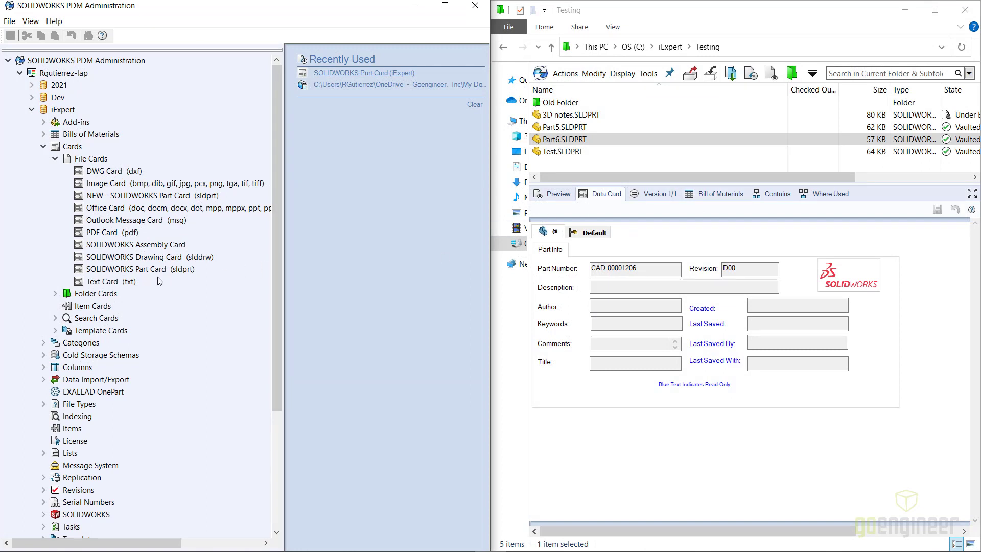
mouse_move(193, 277)
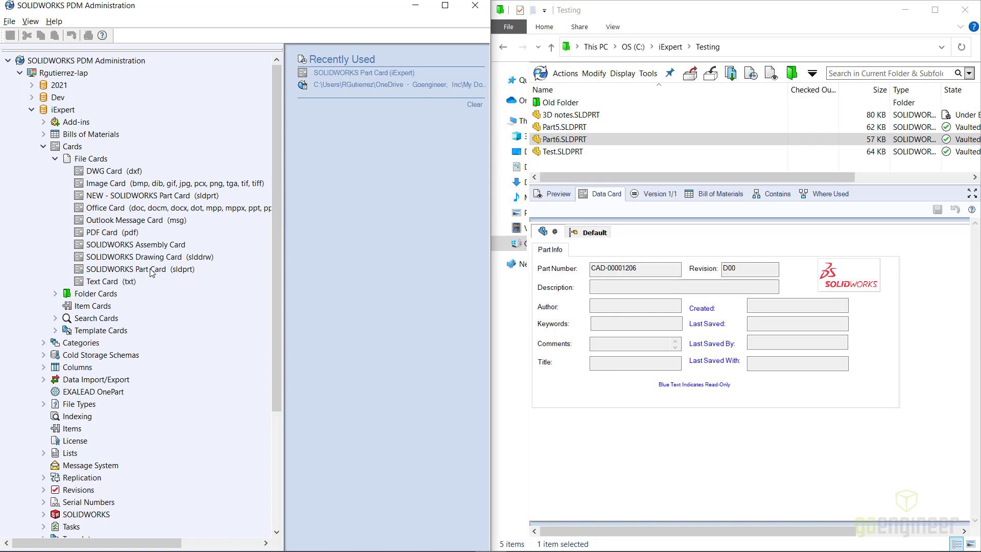
View the Data Card of Test.SLDPRT and Part6.SLDPRT showing the original full card.
left_click(566, 151)
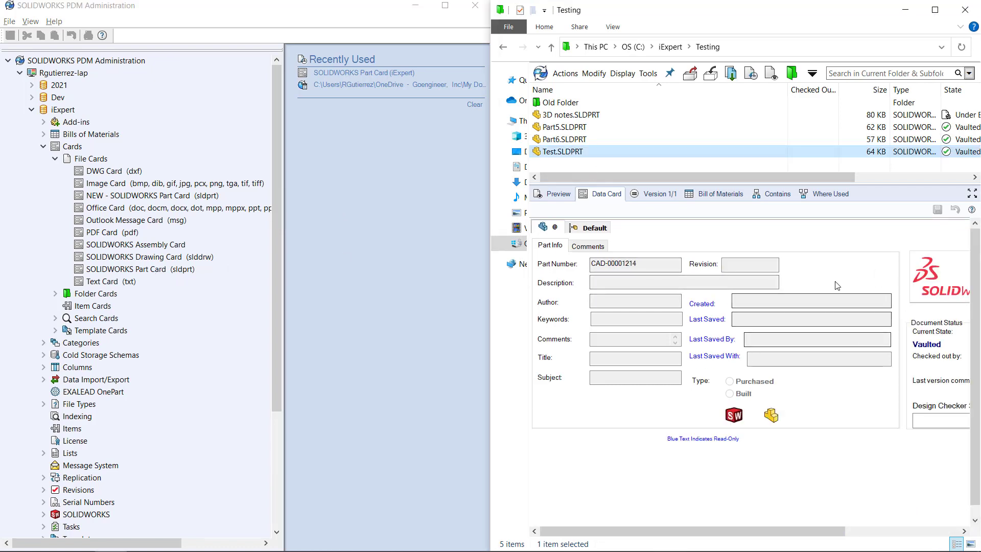
left_click(565, 139)
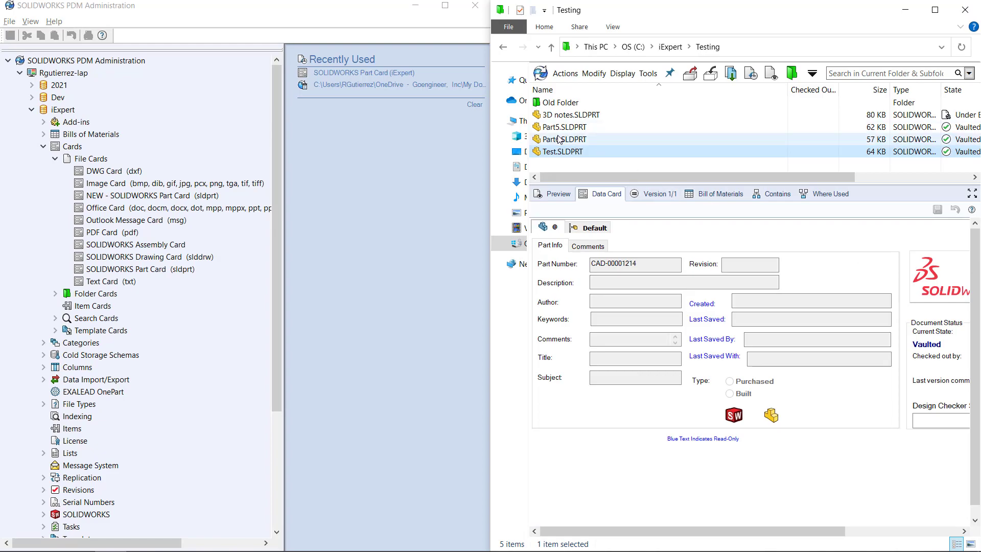